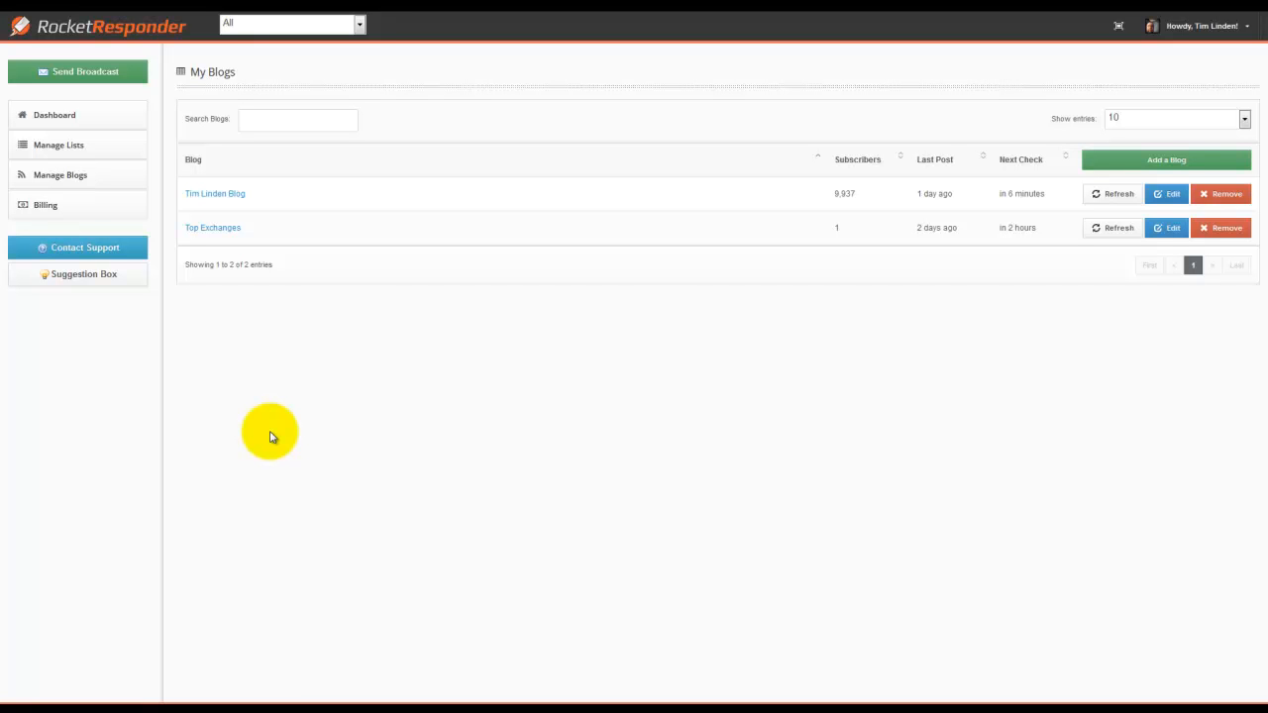
{"action": "mouse_move", "coordinate": [247, 448]}
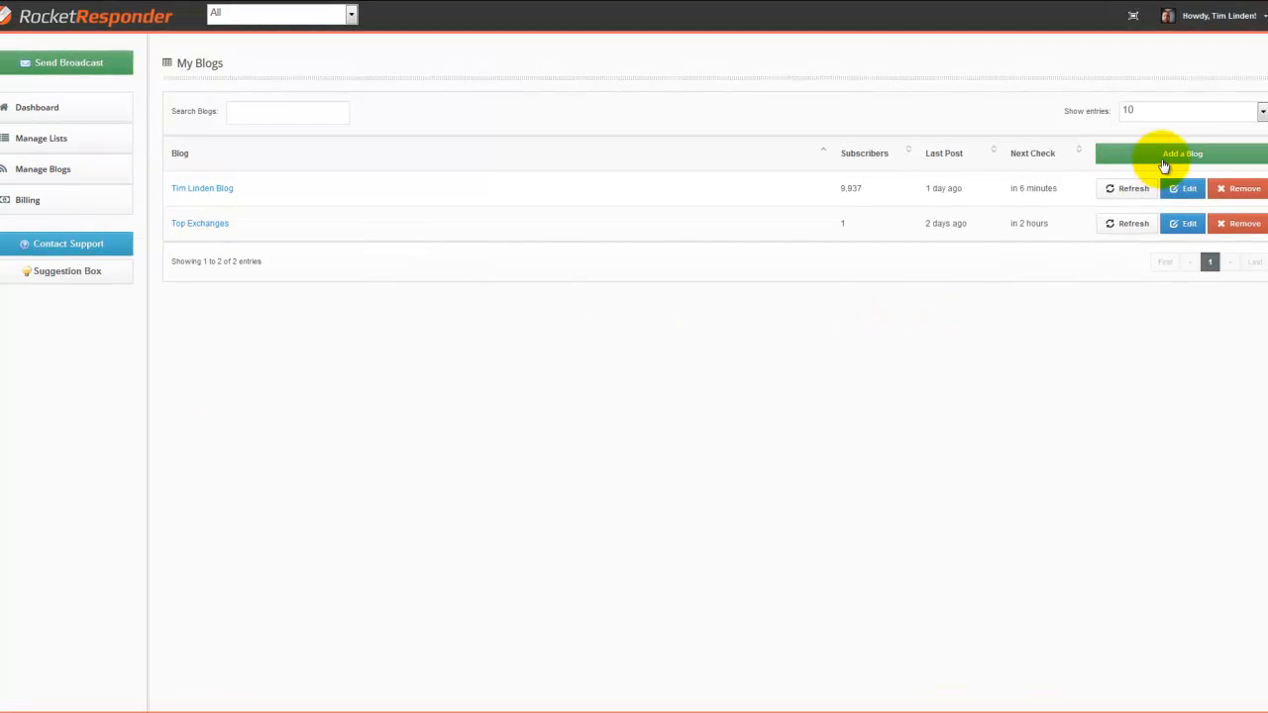
{"action": "left_click", "coordinate": [1181, 155]}
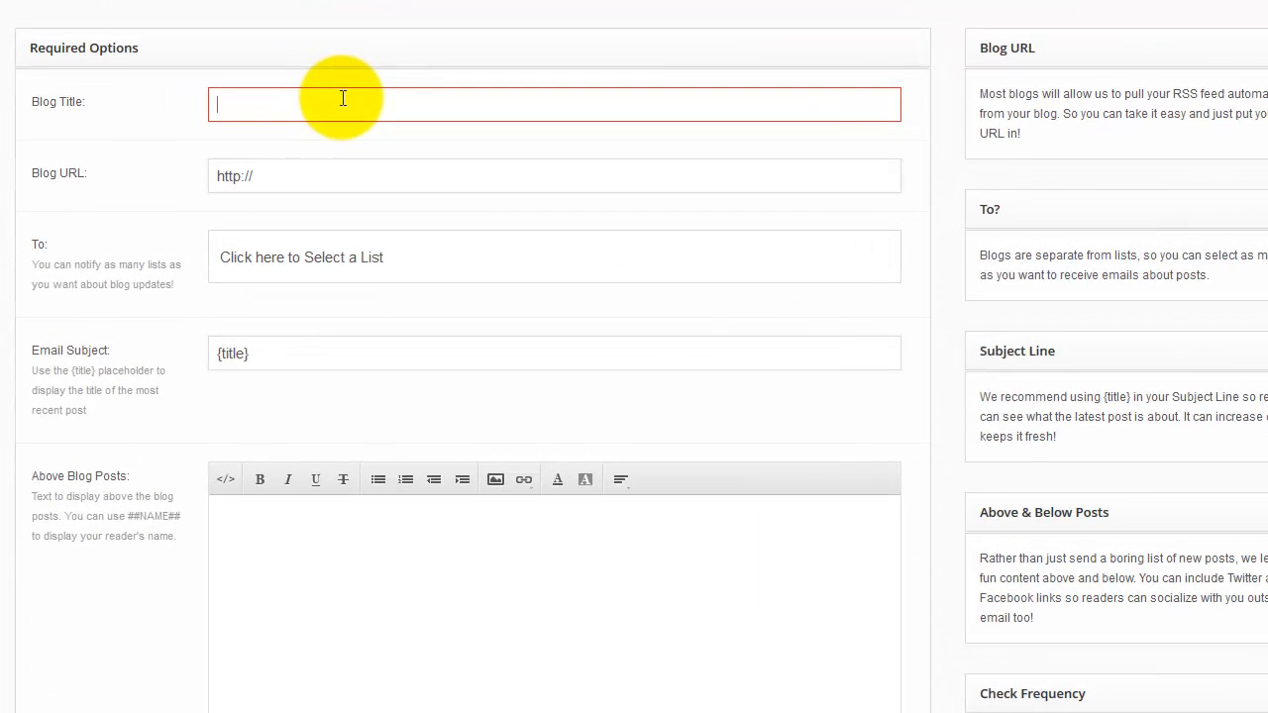
{"action": "type", "text": "Tim's Blog test"}
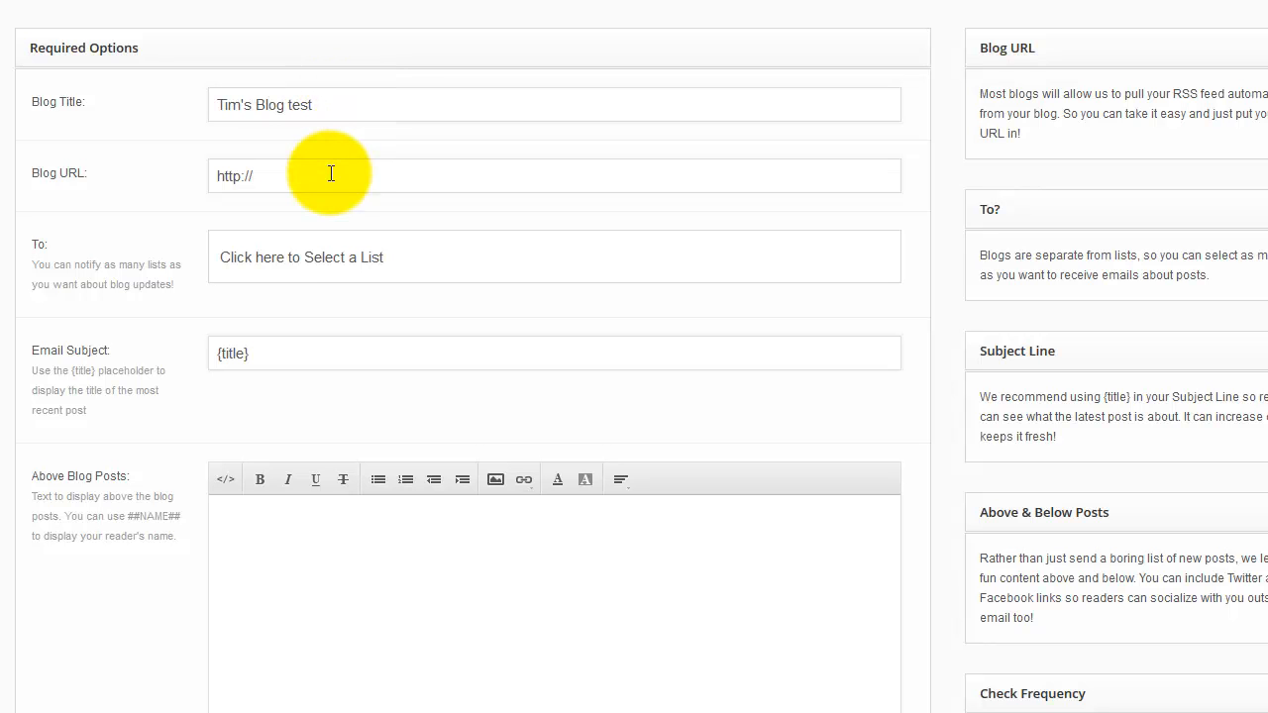
{"action": "type", "text": "www.timlinden.com"}
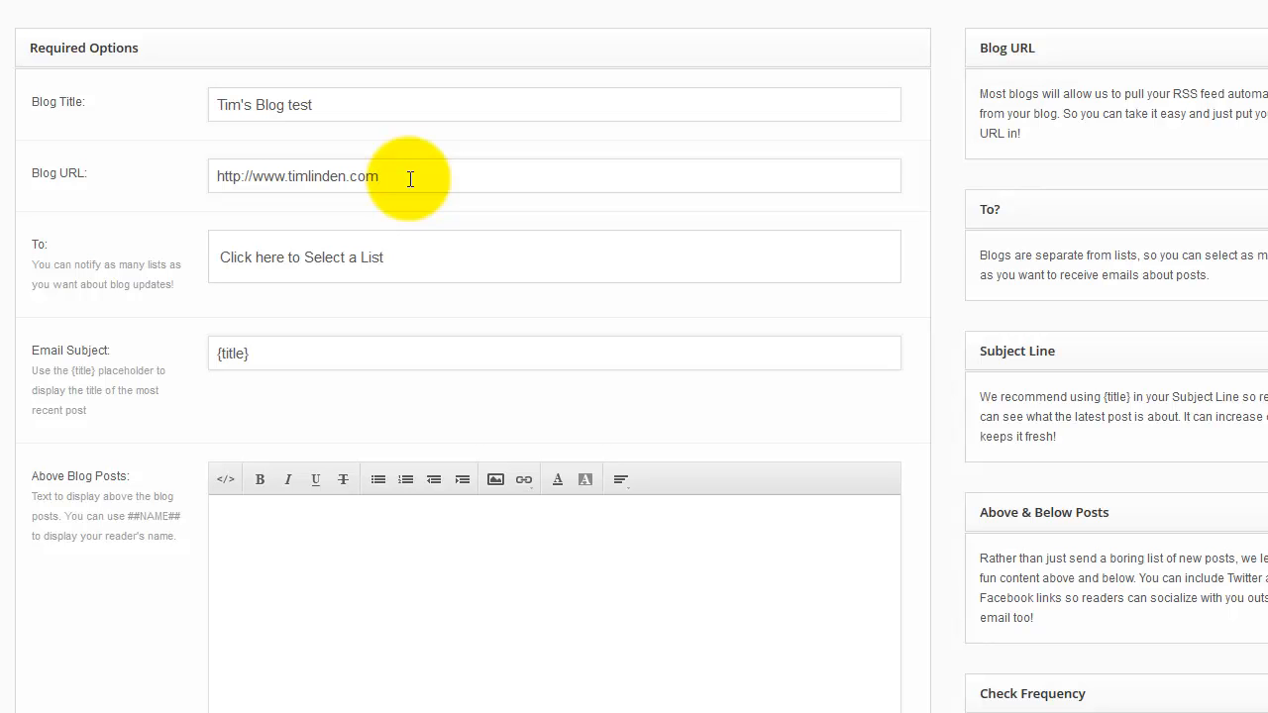
{"action": "mouse_move", "coordinate": [467, 222]}
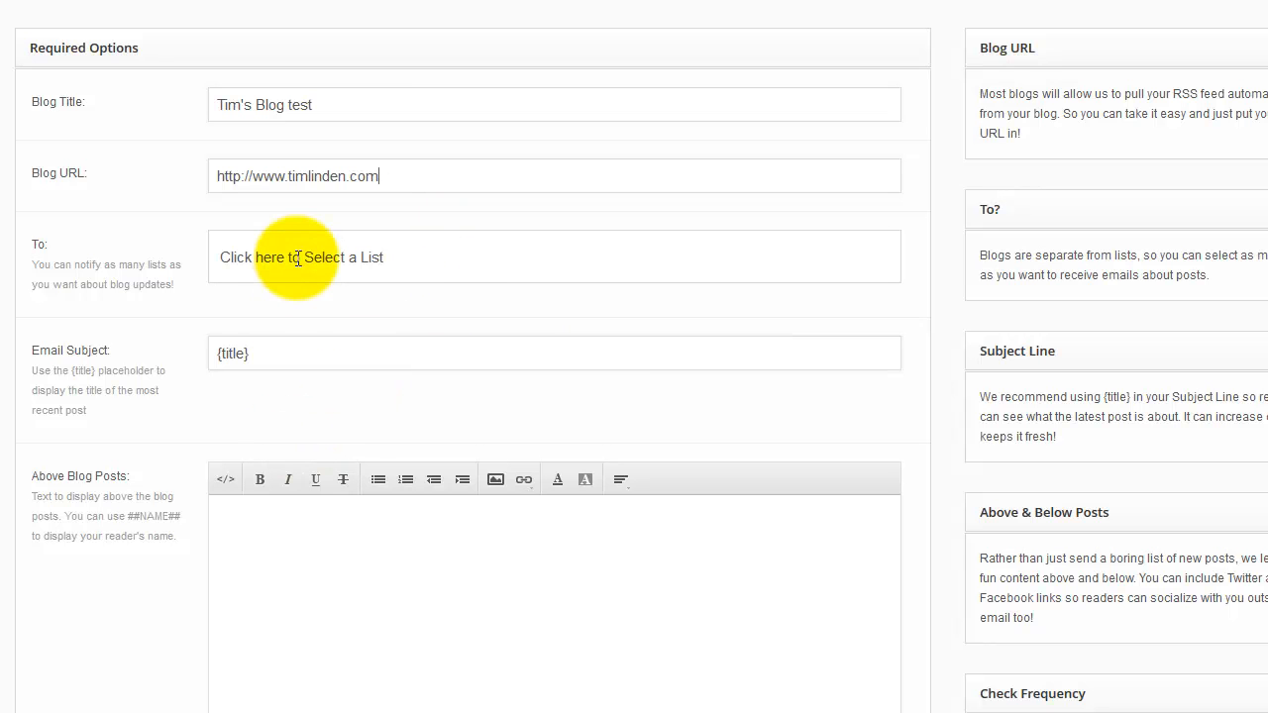
Send the feed's updates to the Tim Testing 123 list
{"action": "left_click", "coordinate": [301, 258]}
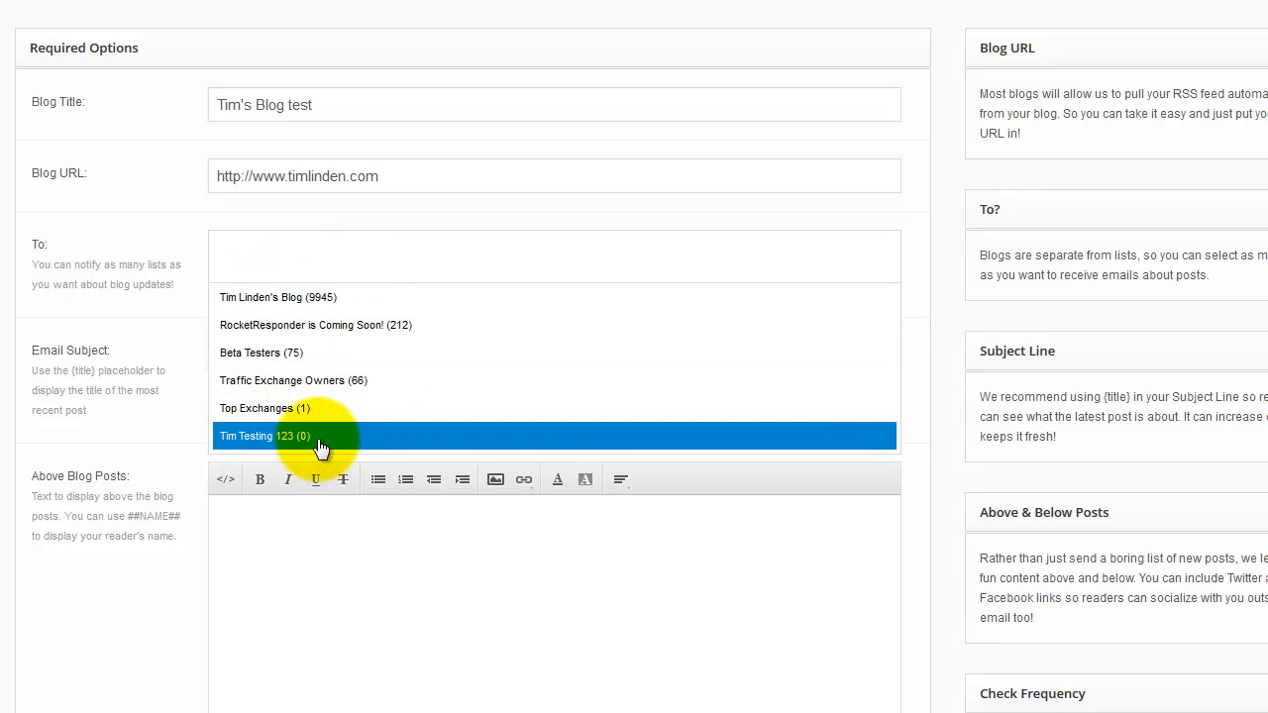
{"action": "left_click", "coordinate": [266, 436]}
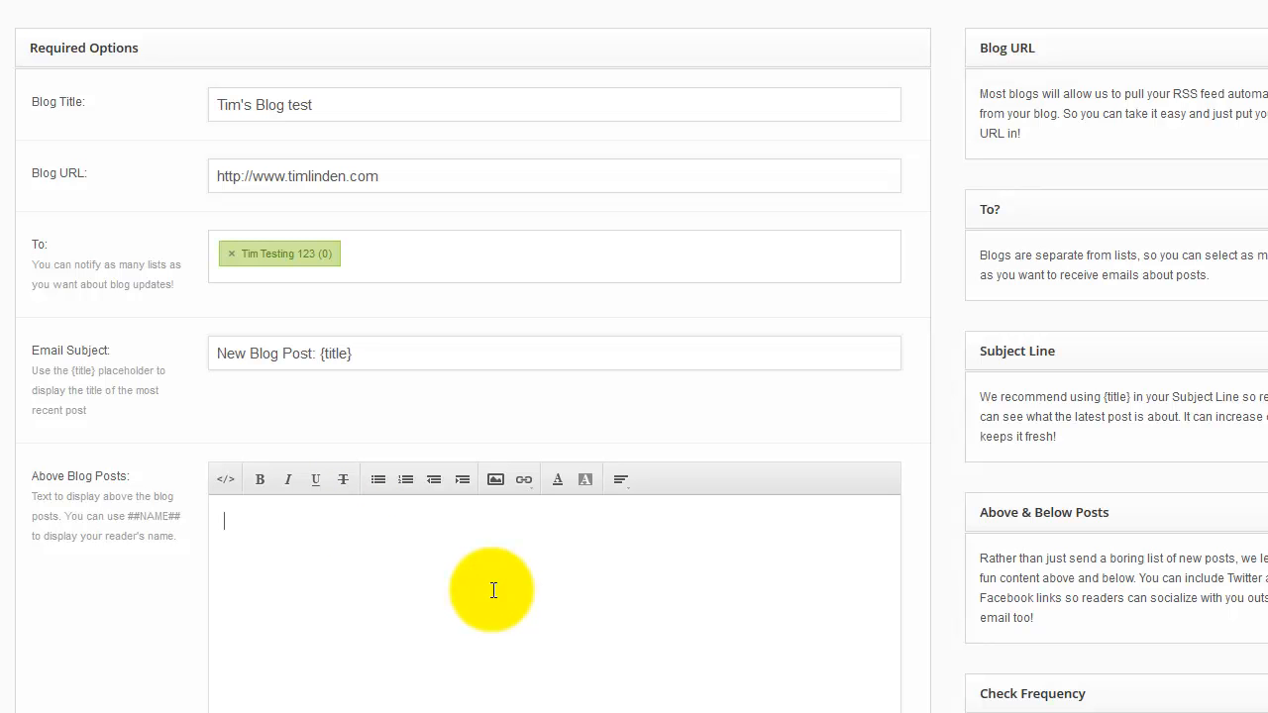
Write the intro: "Hey ##NAME##", "Thanks for subscribing to my blog! The newest posts are here:"
{"action": "type", "text": "H"}
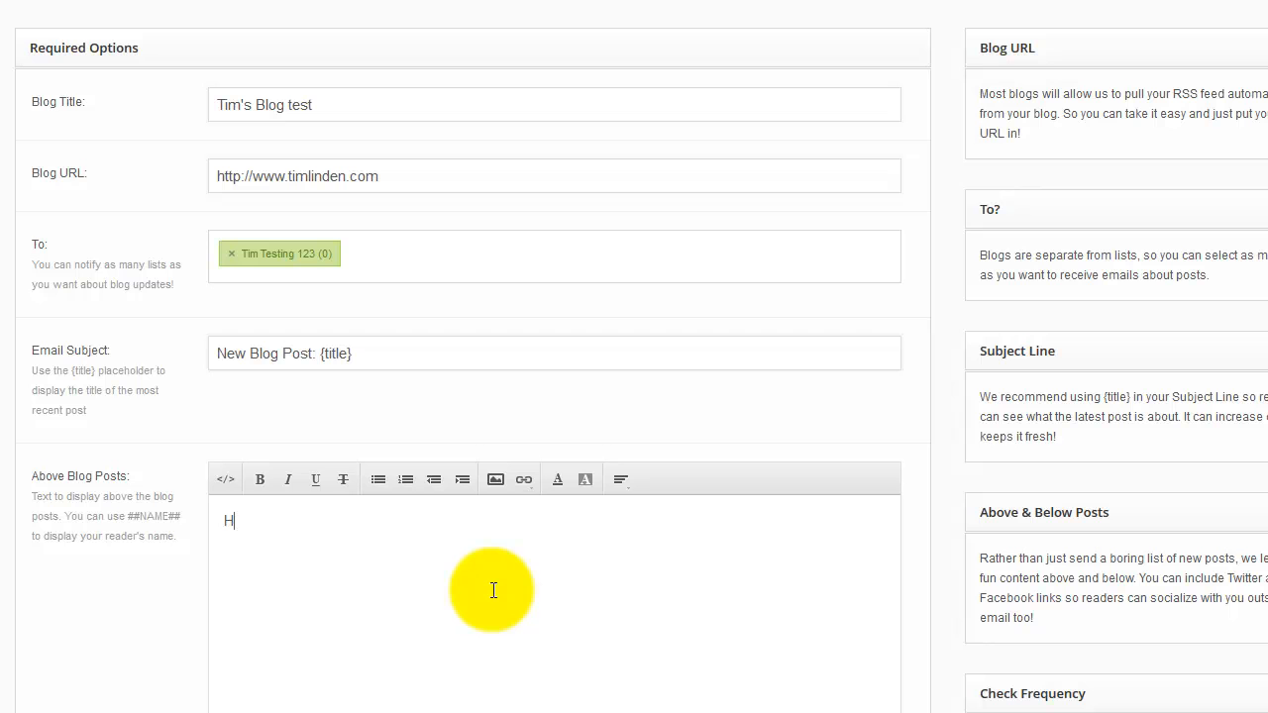
{"action": "type", "text": "ey ##NAME#"}
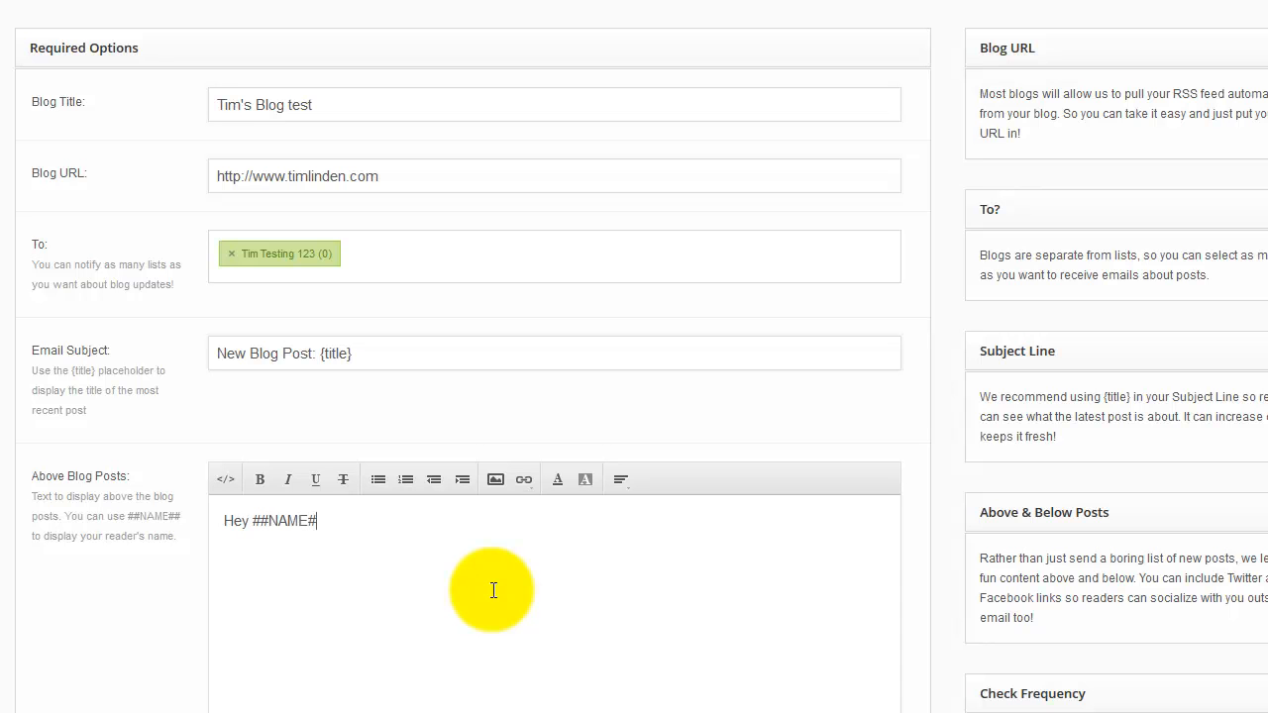
{"action": "type", "text": "Thanks for"}
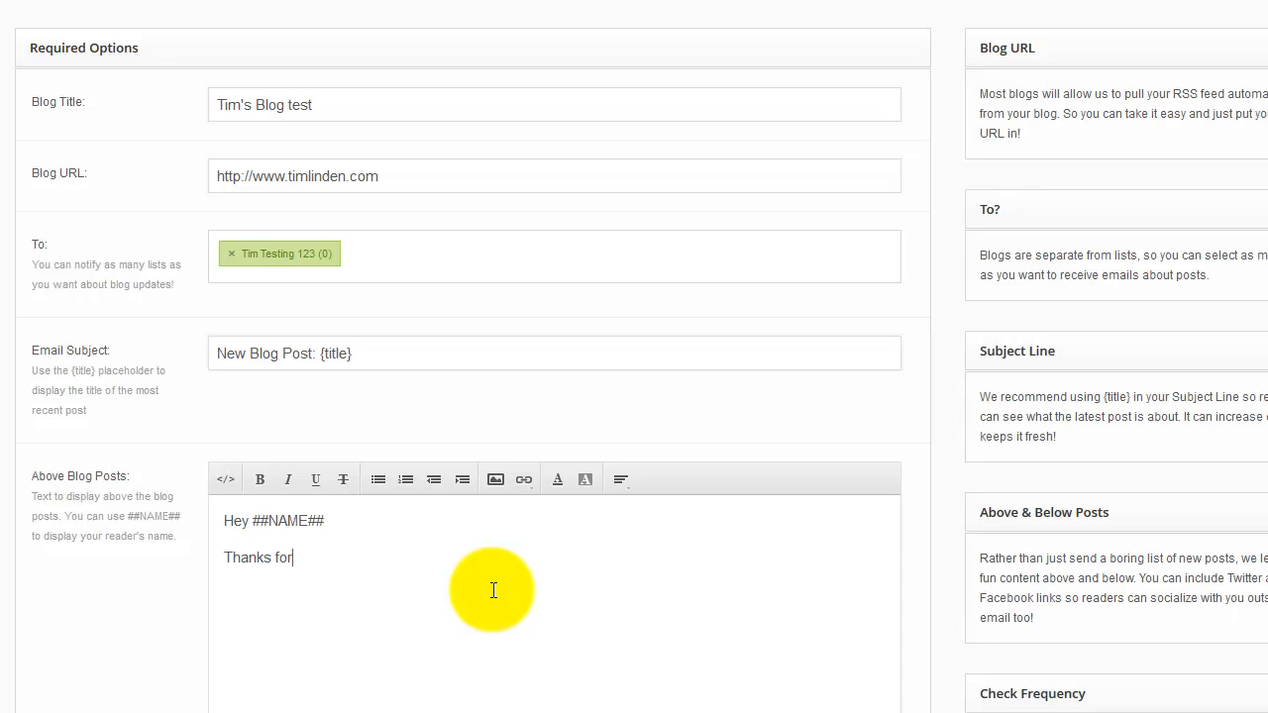
{"action": "type", "text": "subscribi"}
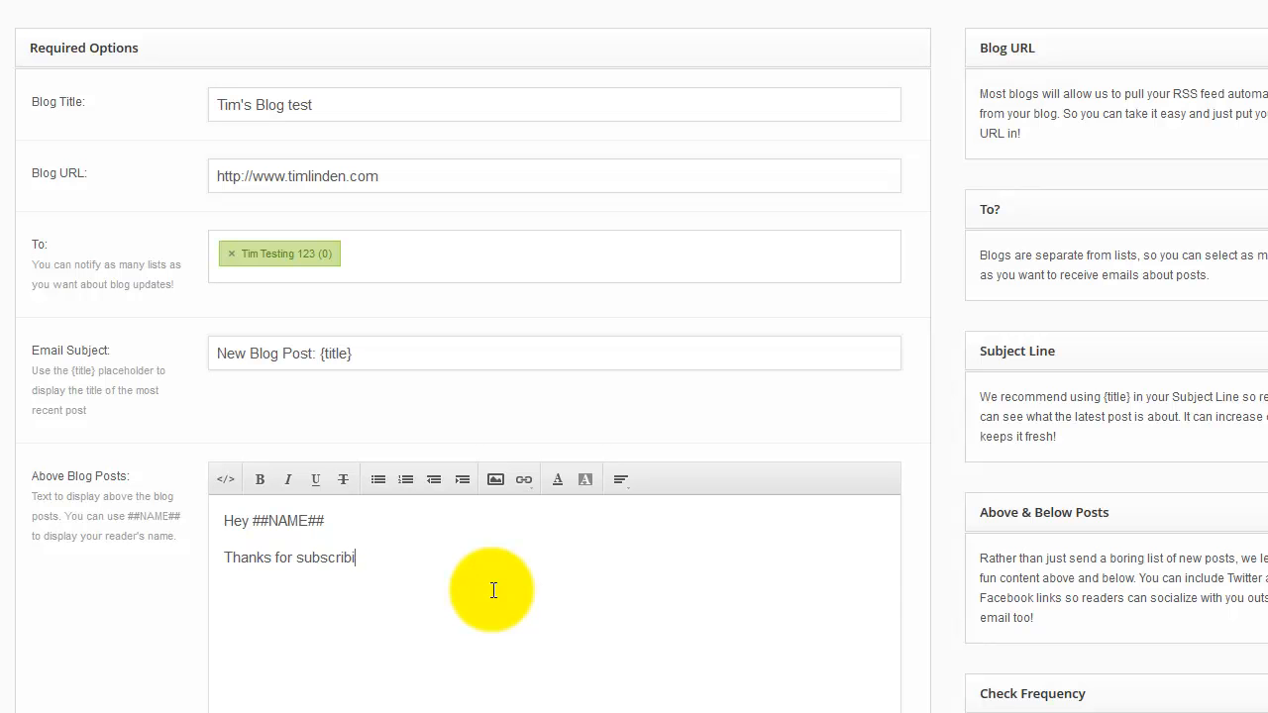
{"action": "type", "text": "ng to my blog!"}
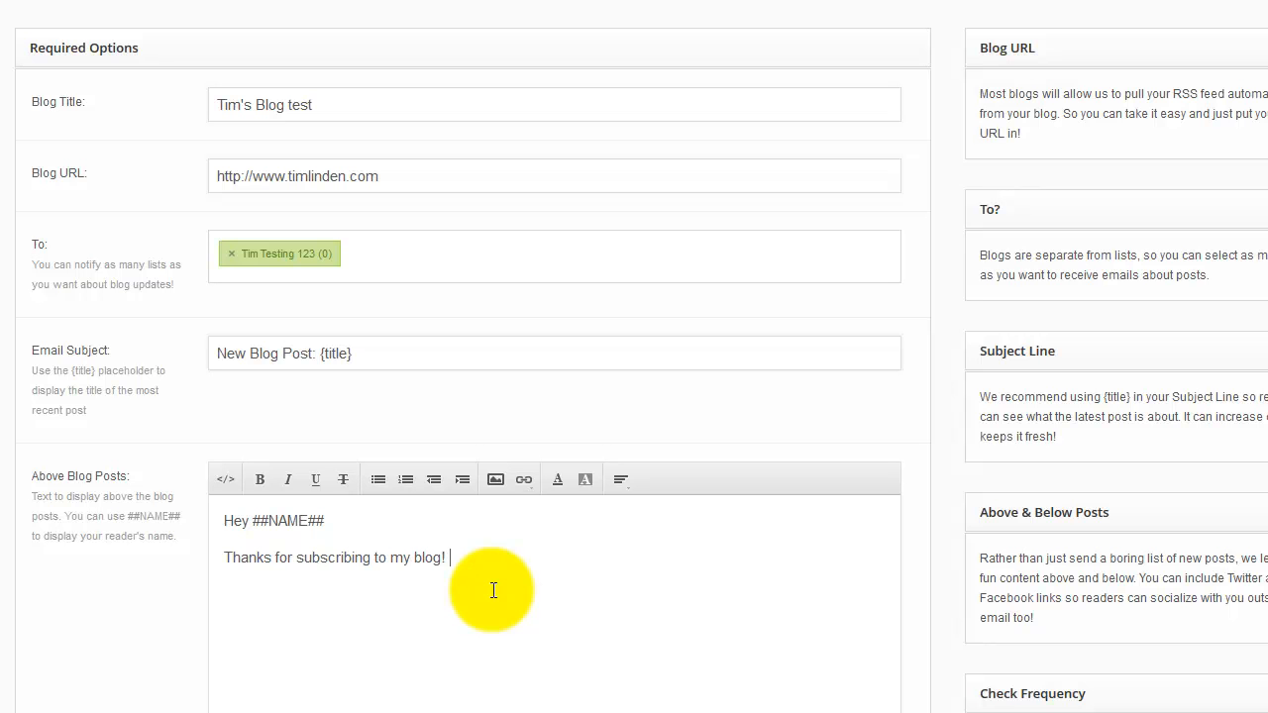
{"action": "type", "text": "The newest posts are here:"}
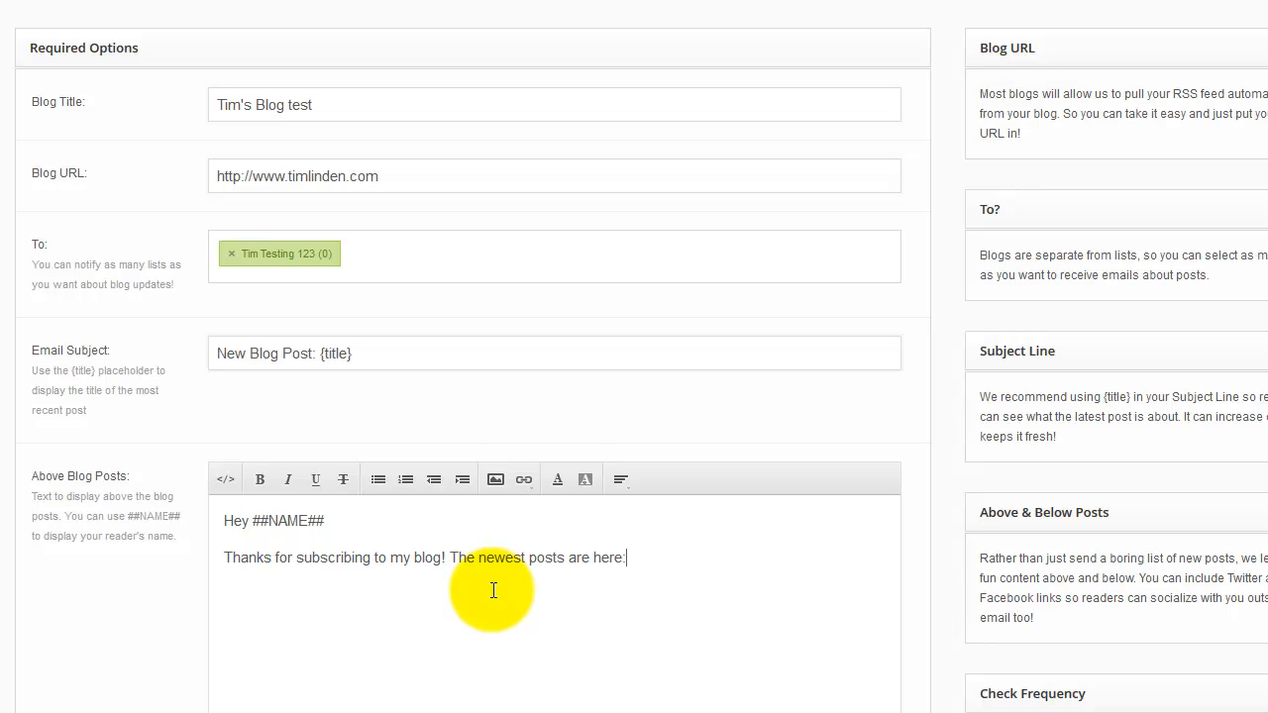
Write the outro inviting readers to follow on Twitter, with link twitter.com/timlinden
{"action": "scroll", "scroll_direction": "down", "scroll_amount": 3}
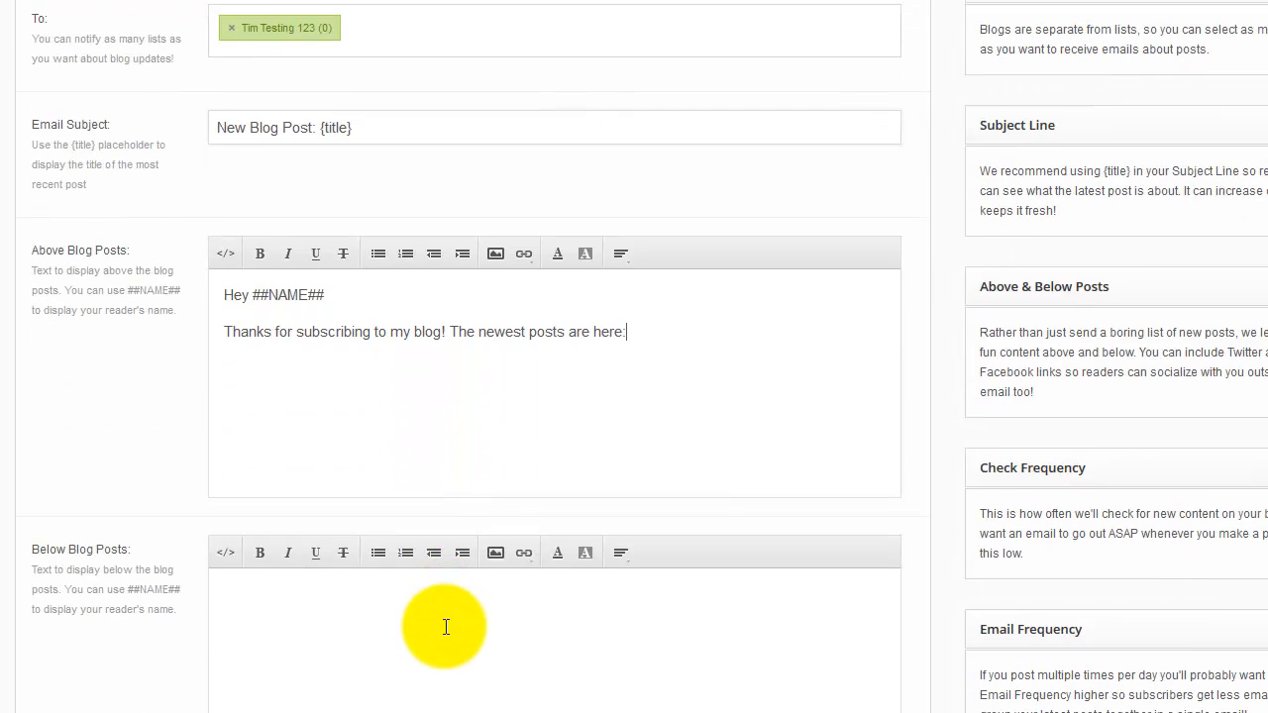
{"action": "scroll", "scroll_direction": "down", "scroll_amount": 3}
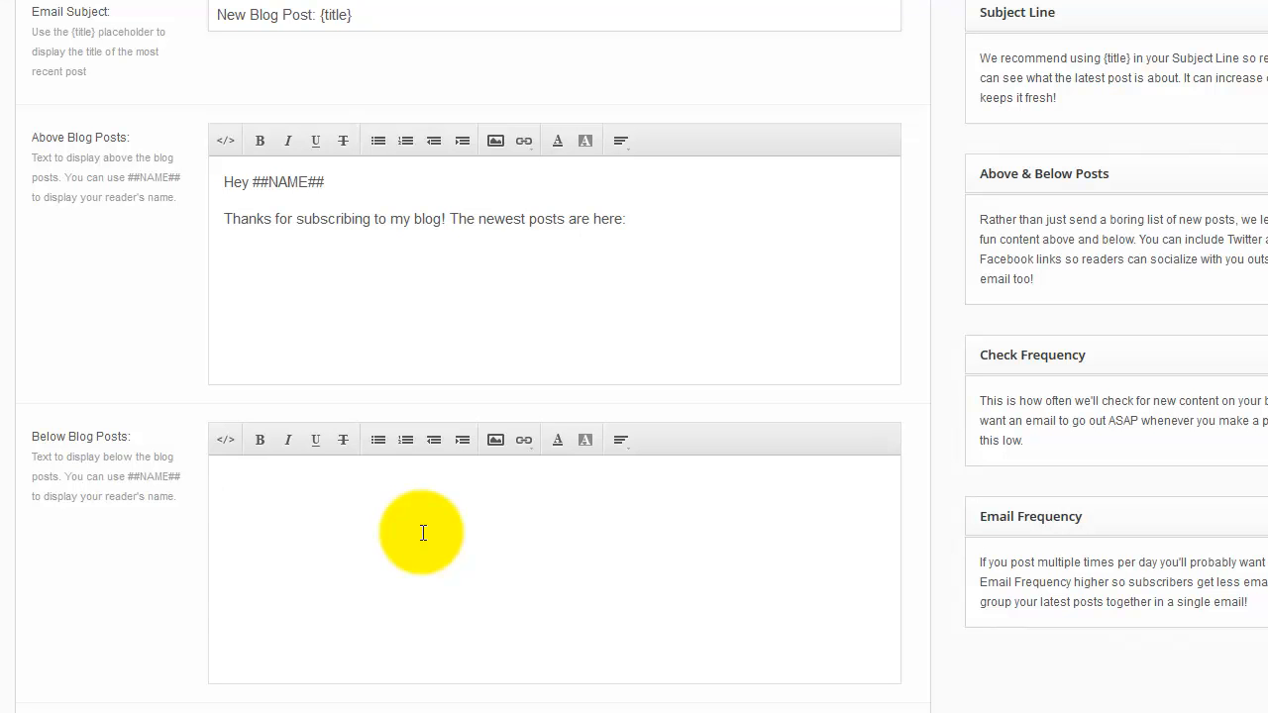
{"action": "type", "text": "I hope you enjoe"}
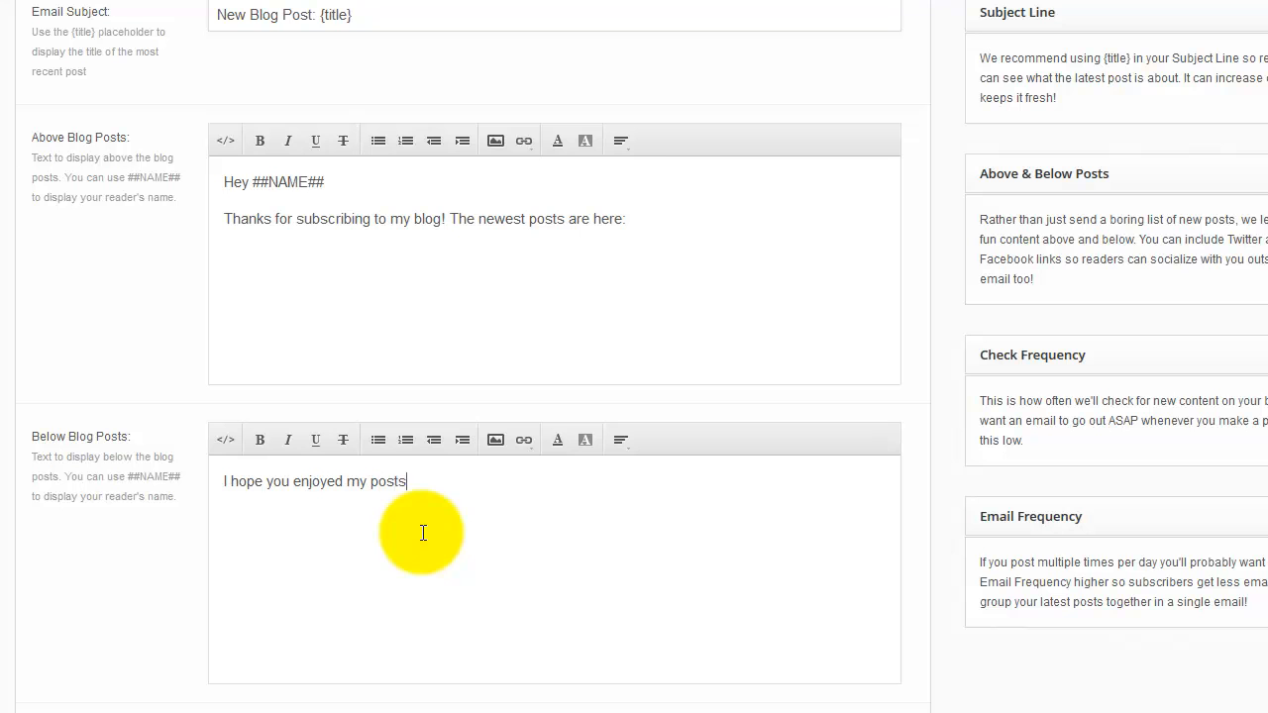
{"action": "type", "text": ", you can follow me on Twitter too:"}
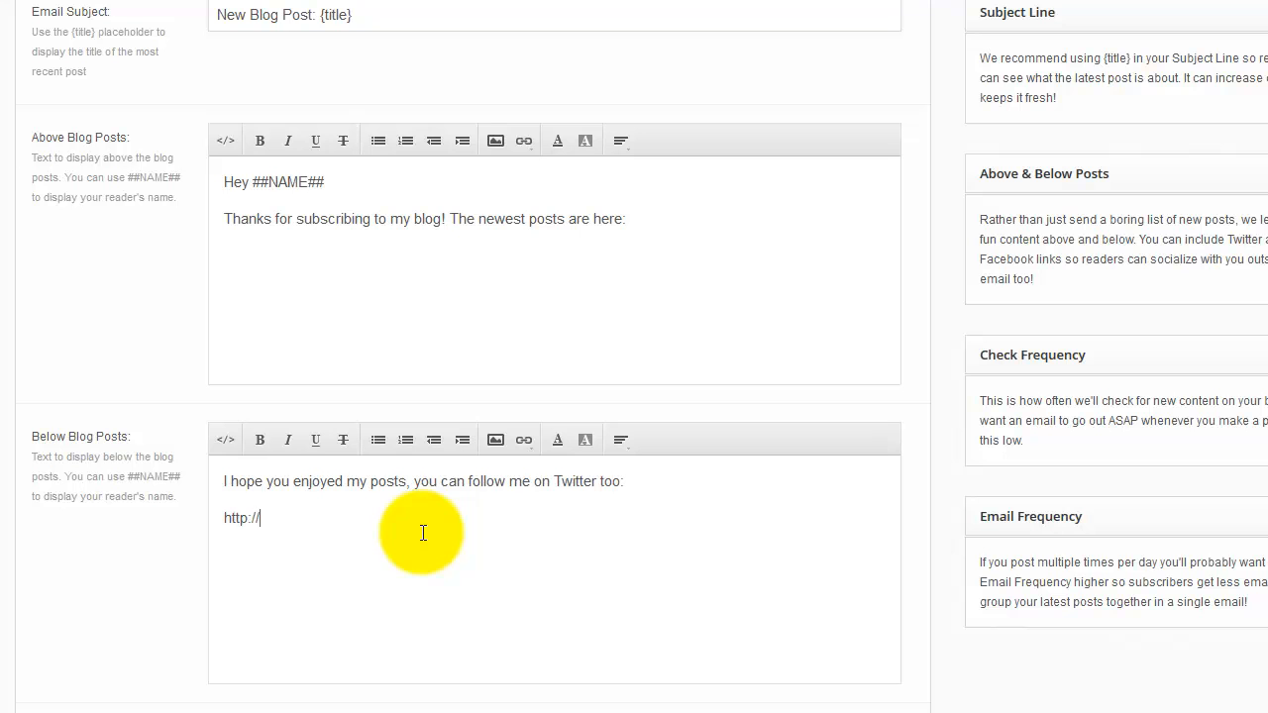
{"action": "type", "text": "www.timlinden.com/"}
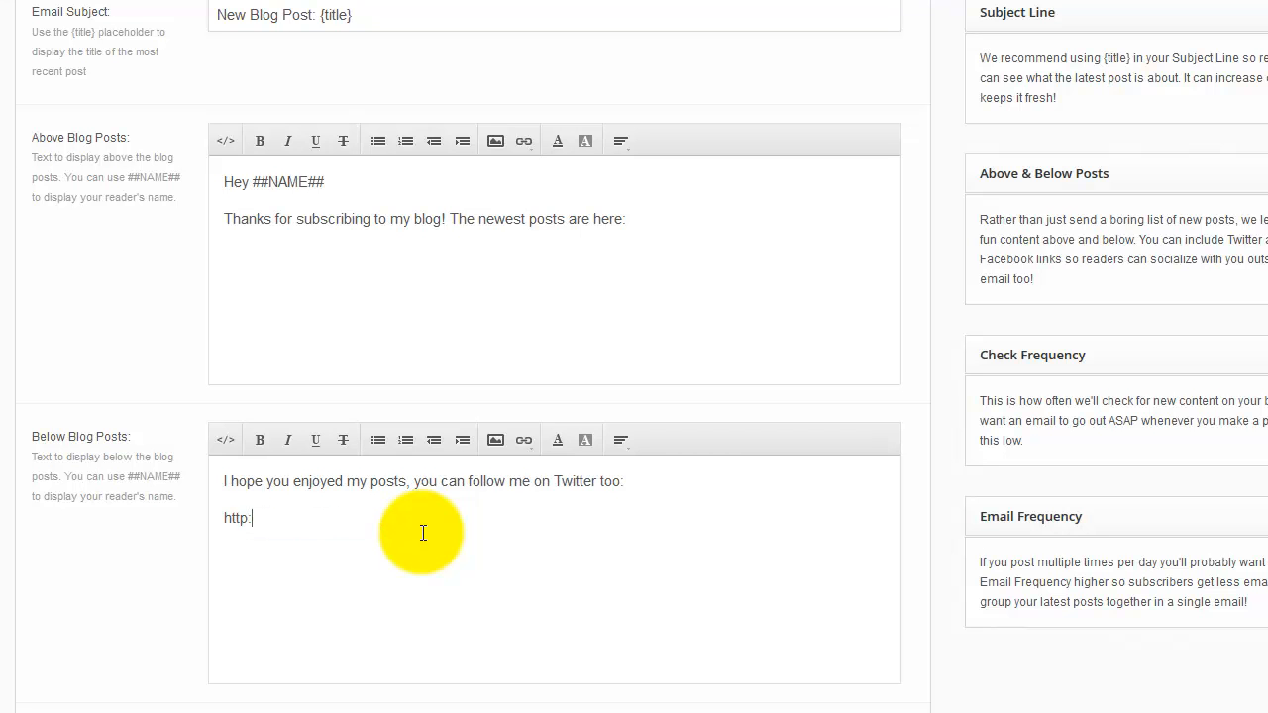
{"action": "type", "text": "//twitter"}
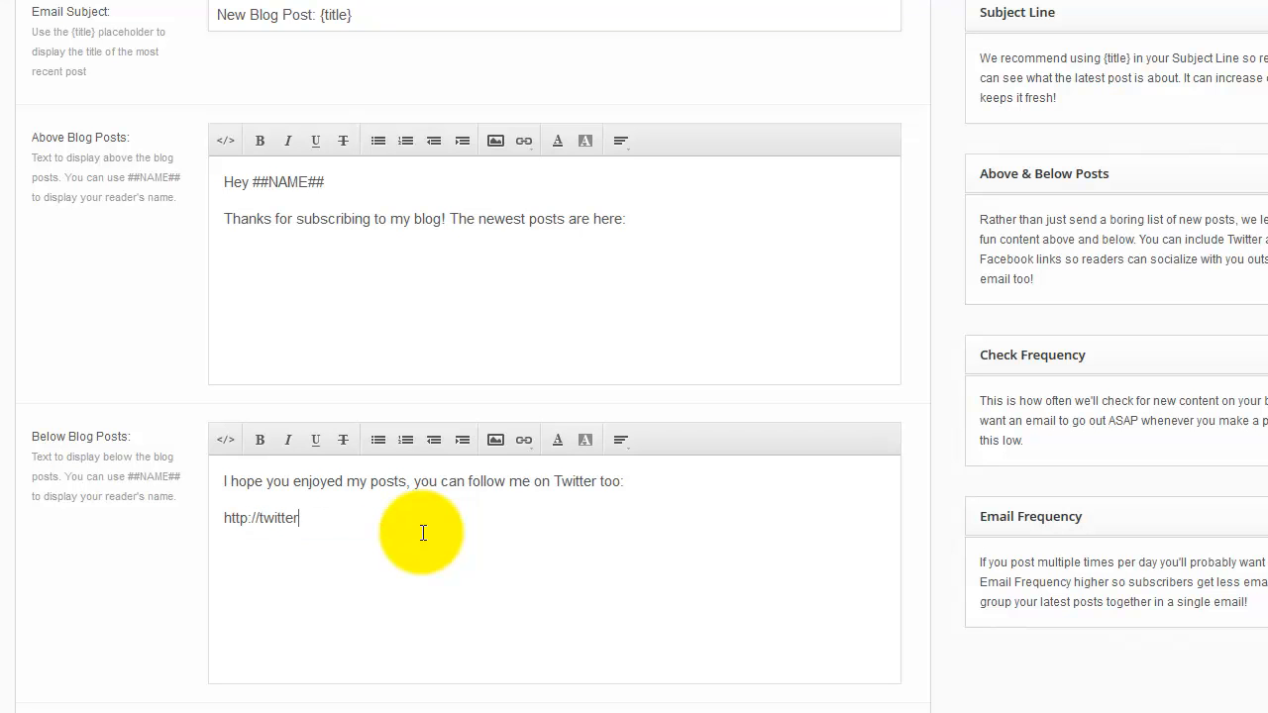
{"action": "type", "text": ".com/timlinden"}
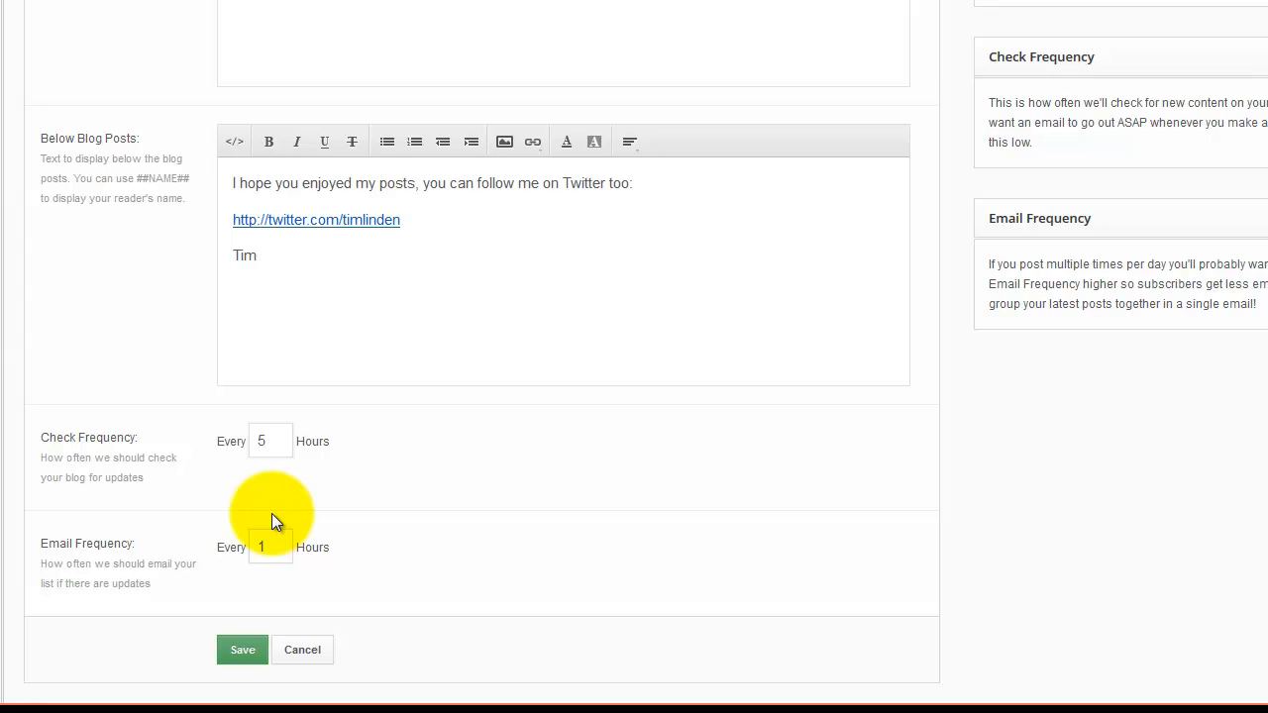
{"action": "left_click", "coordinate": [255, 256]}
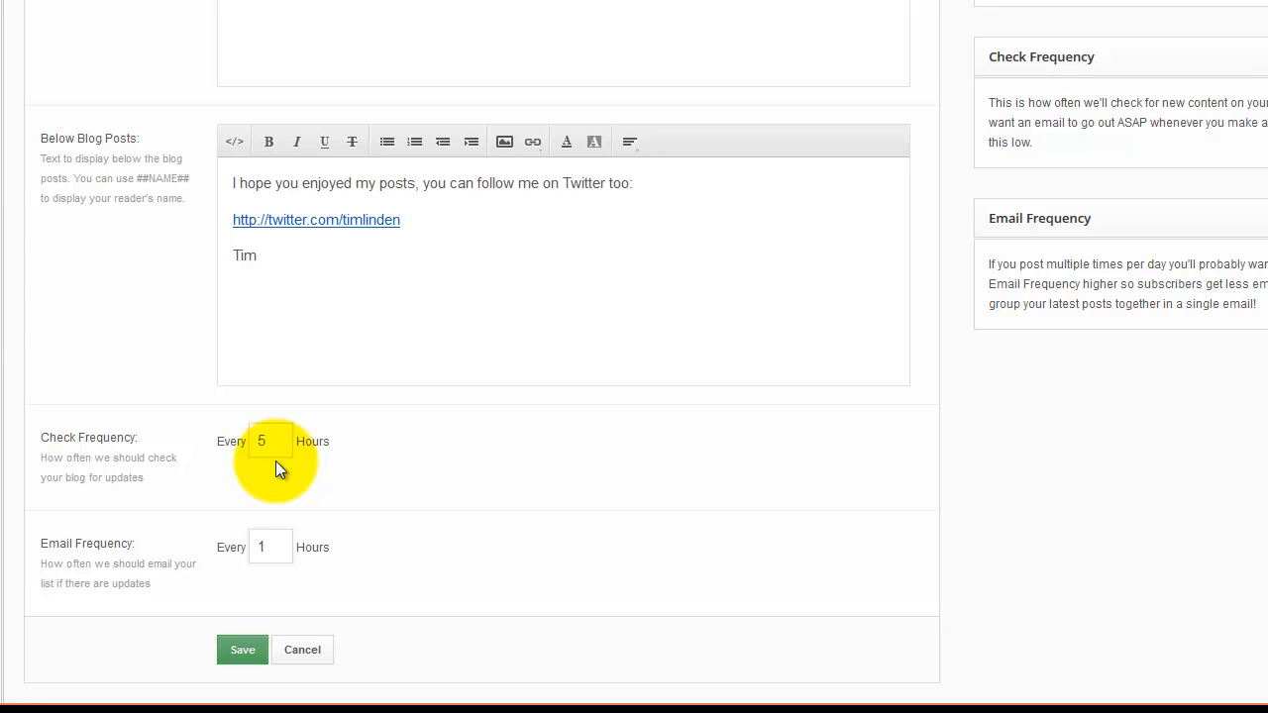
{"action": "mouse_move", "coordinate": [493, 445]}
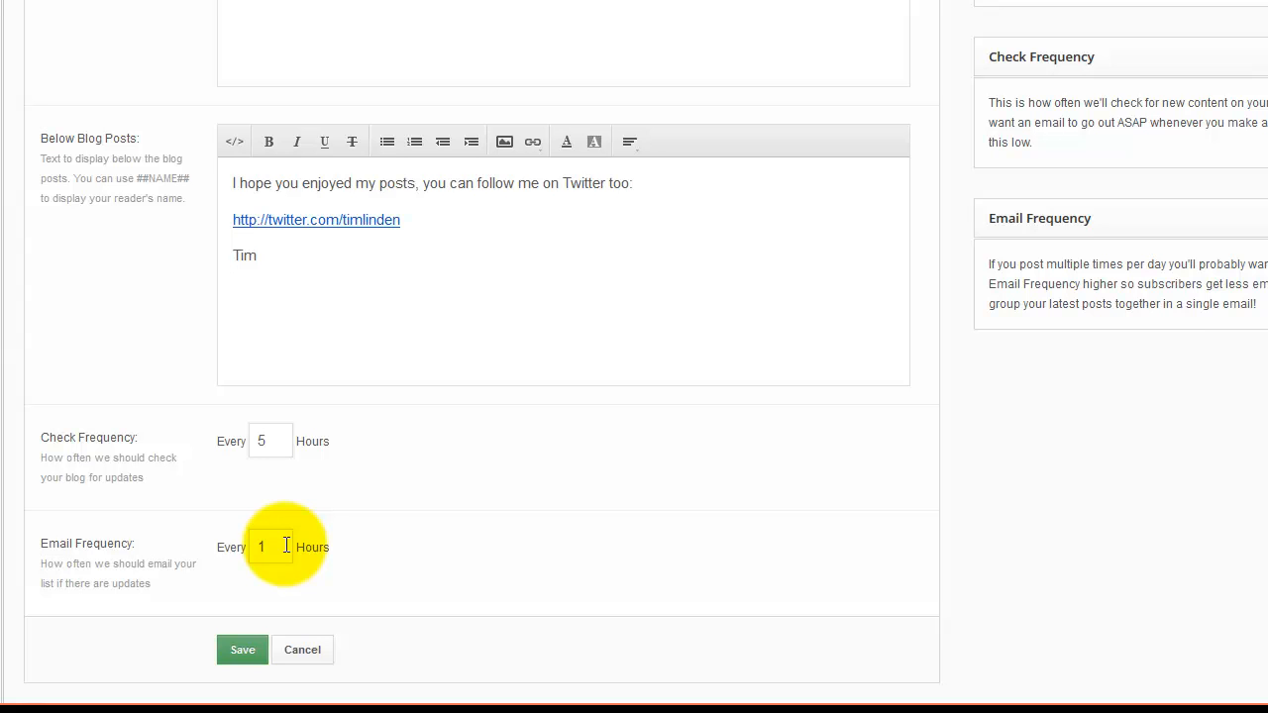
{"action": "double_click", "coordinate": [261, 547]}
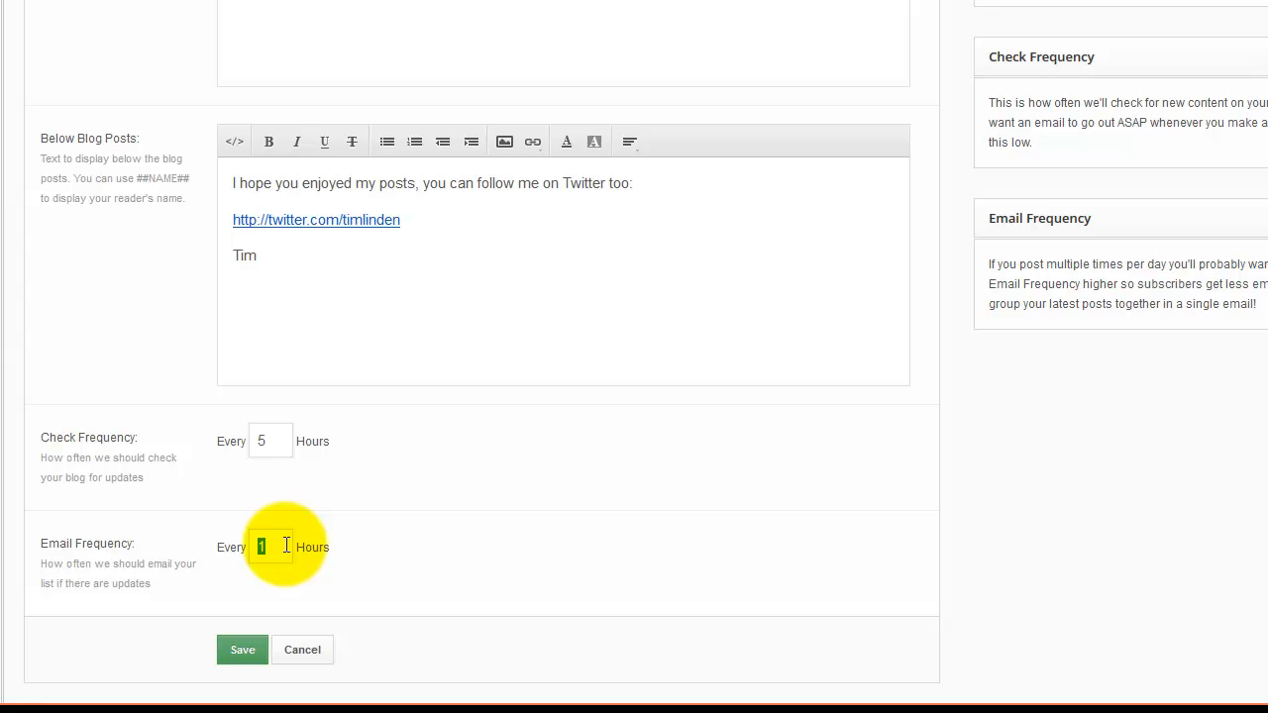
{"action": "type", "text": "12"}
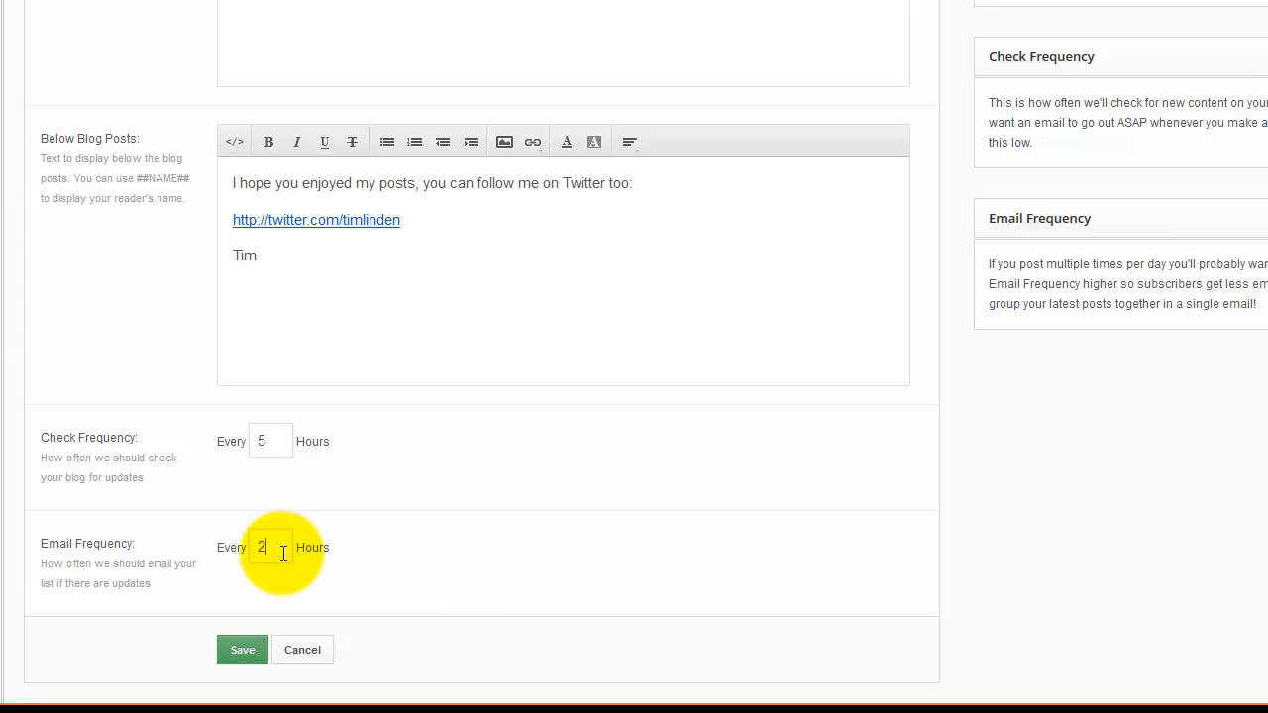
{"action": "type", "text": "24"}
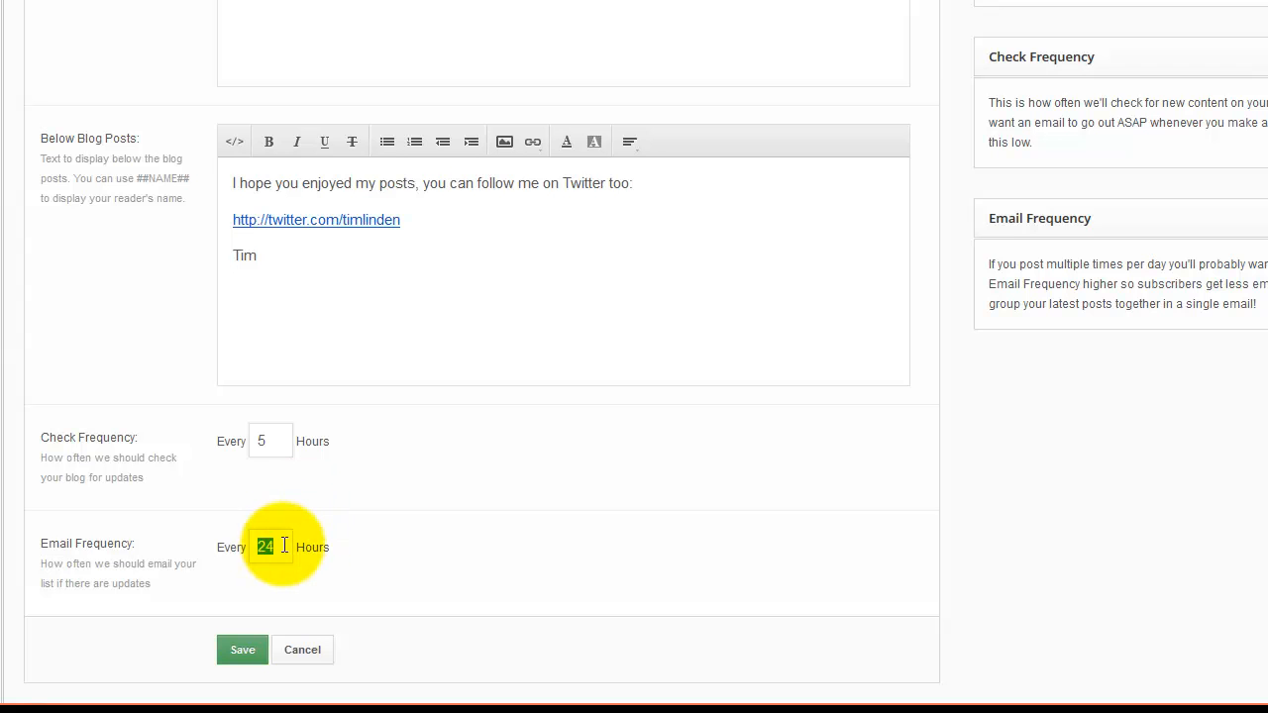
{"action": "mouse_move", "coordinate": [801, 539]}
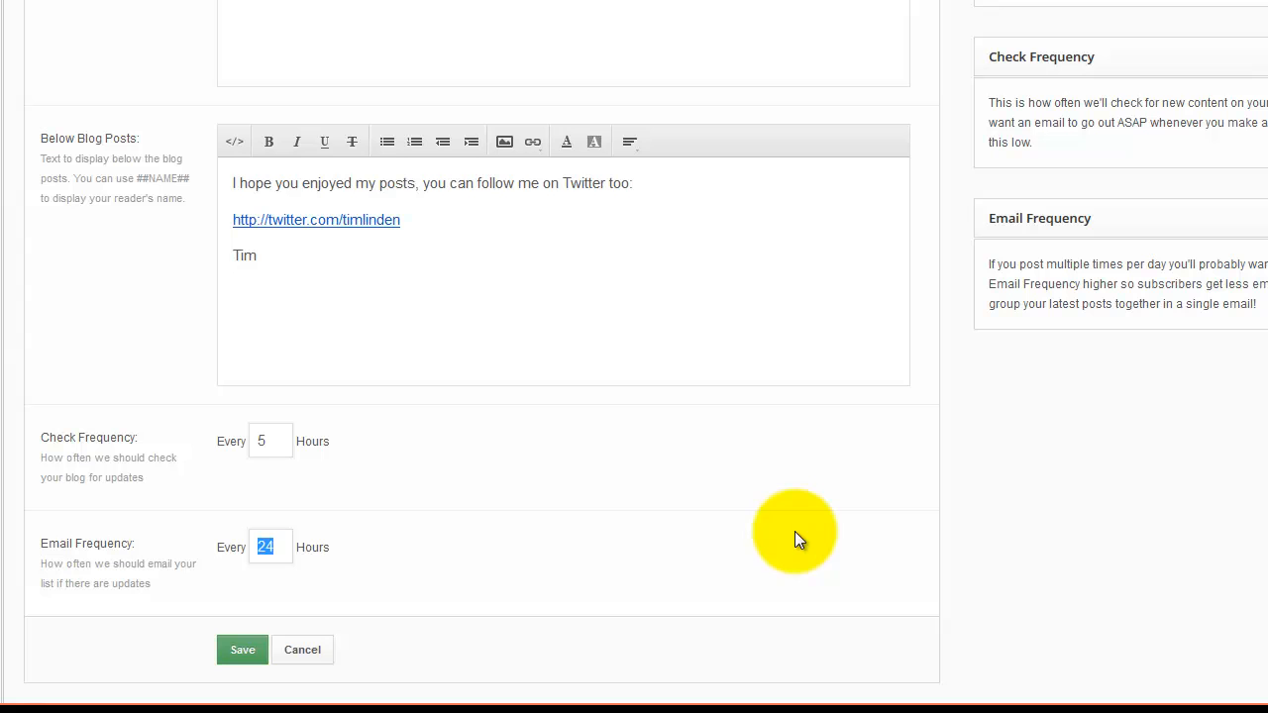
{"action": "type", "text": "1"}
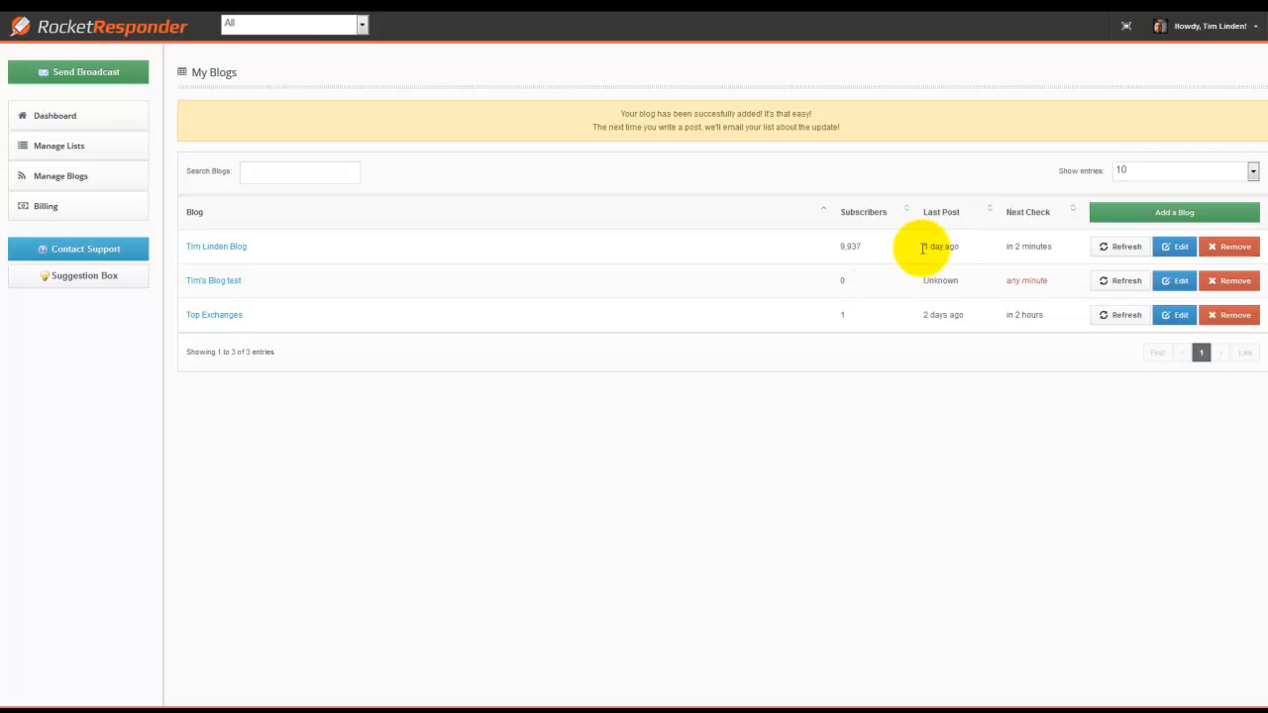
{"action": "mouse_move", "coordinate": [982, 253]}
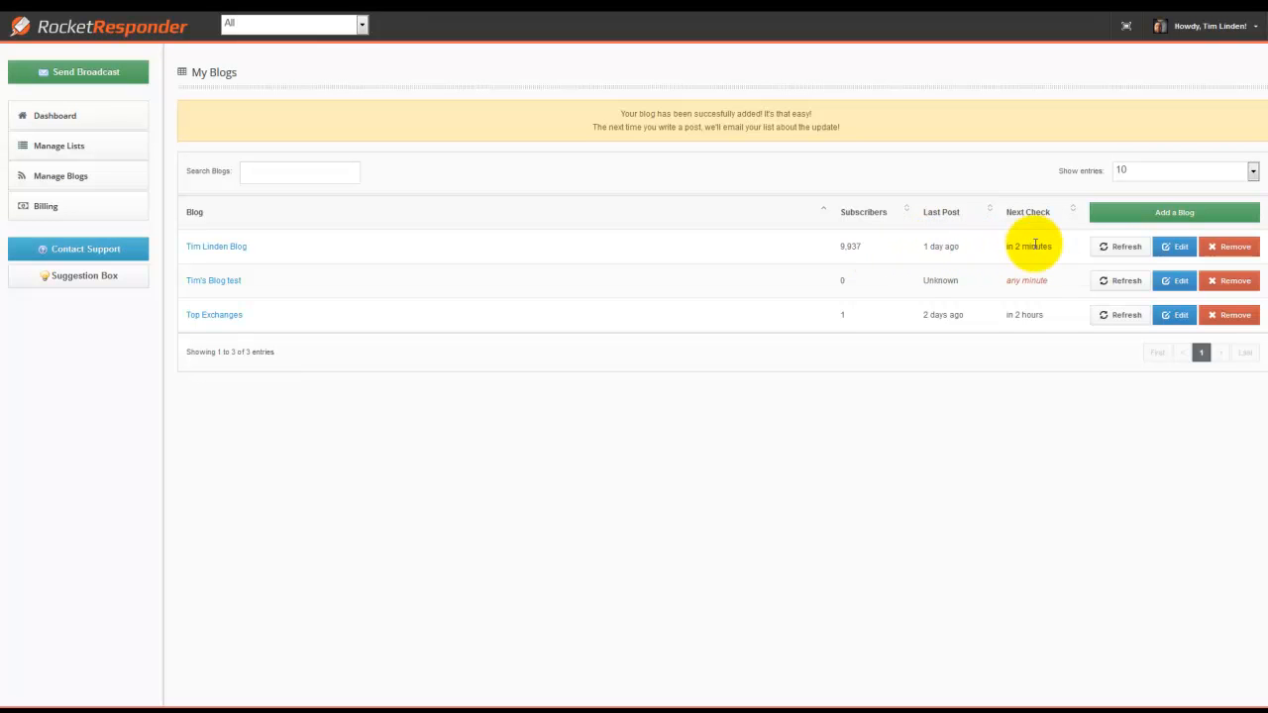
{"action": "mouse_move", "coordinate": [1034, 255]}
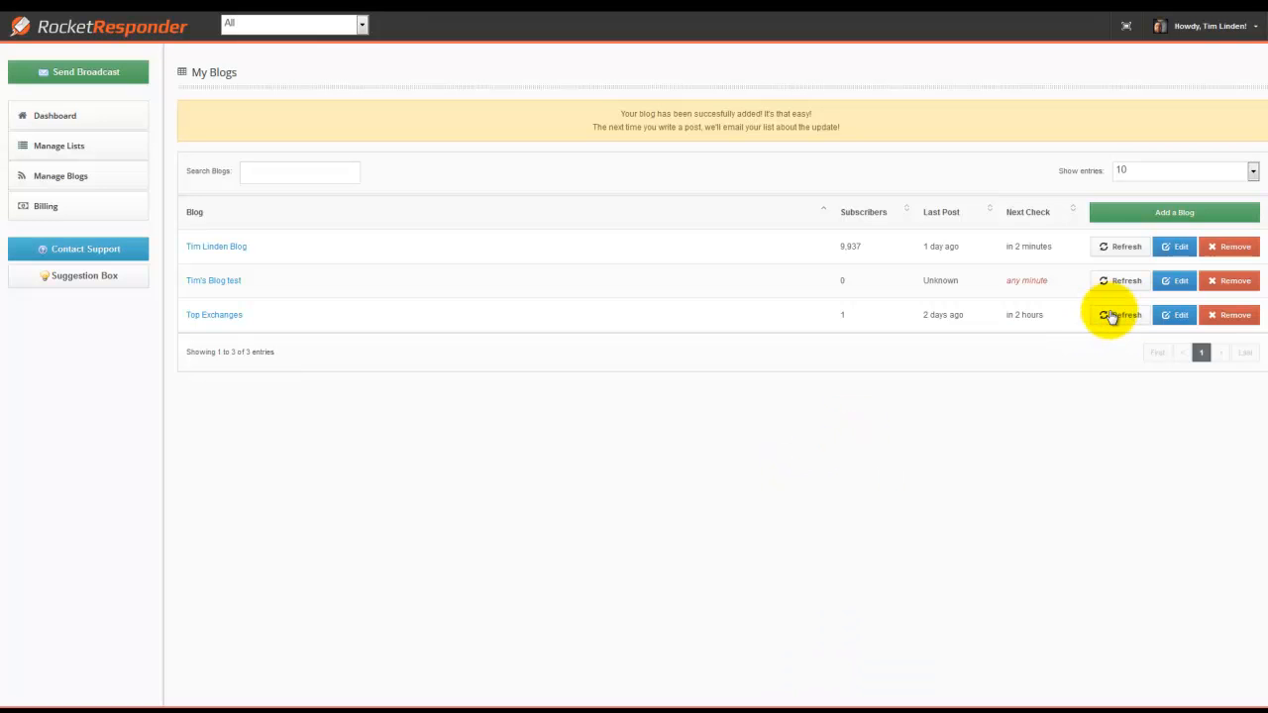
Refresh the Top Exchanges feed so its next check becomes any minute
{"action": "left_click", "coordinate": [1120, 315]}
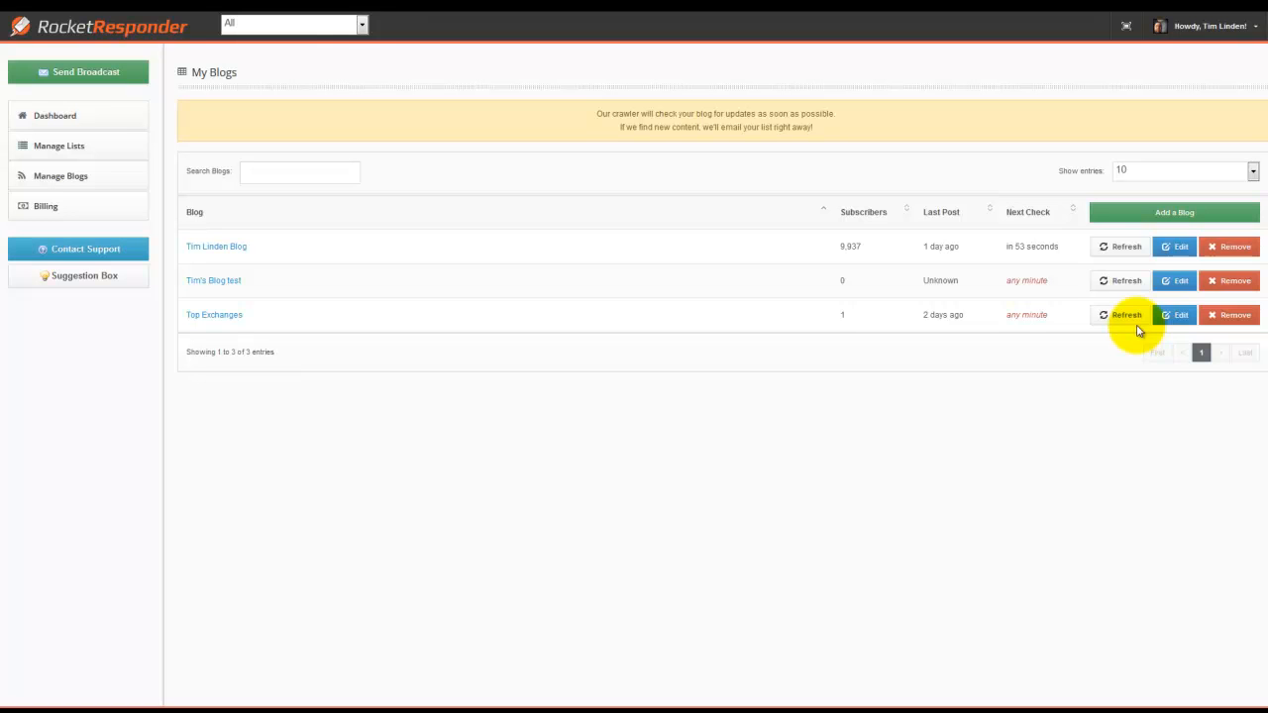
{"action": "mouse_move", "coordinate": [959, 277]}
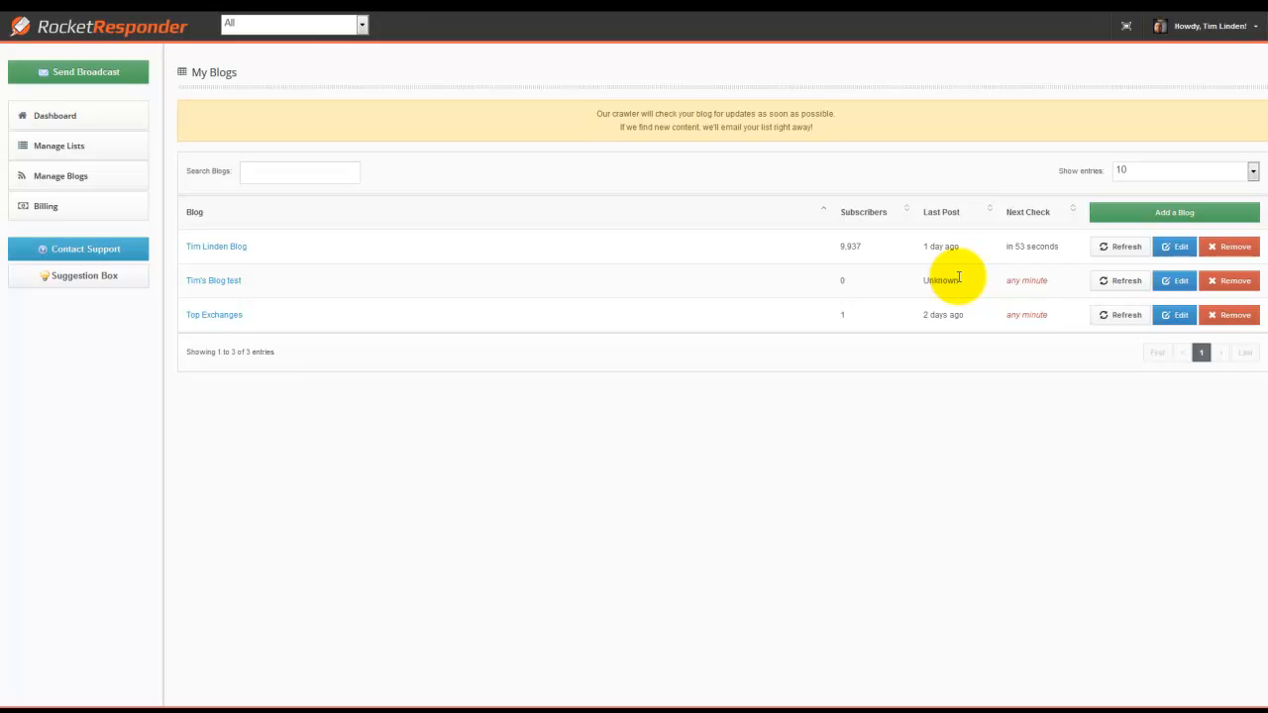
{"action": "mouse_move", "coordinate": [693, 249]}
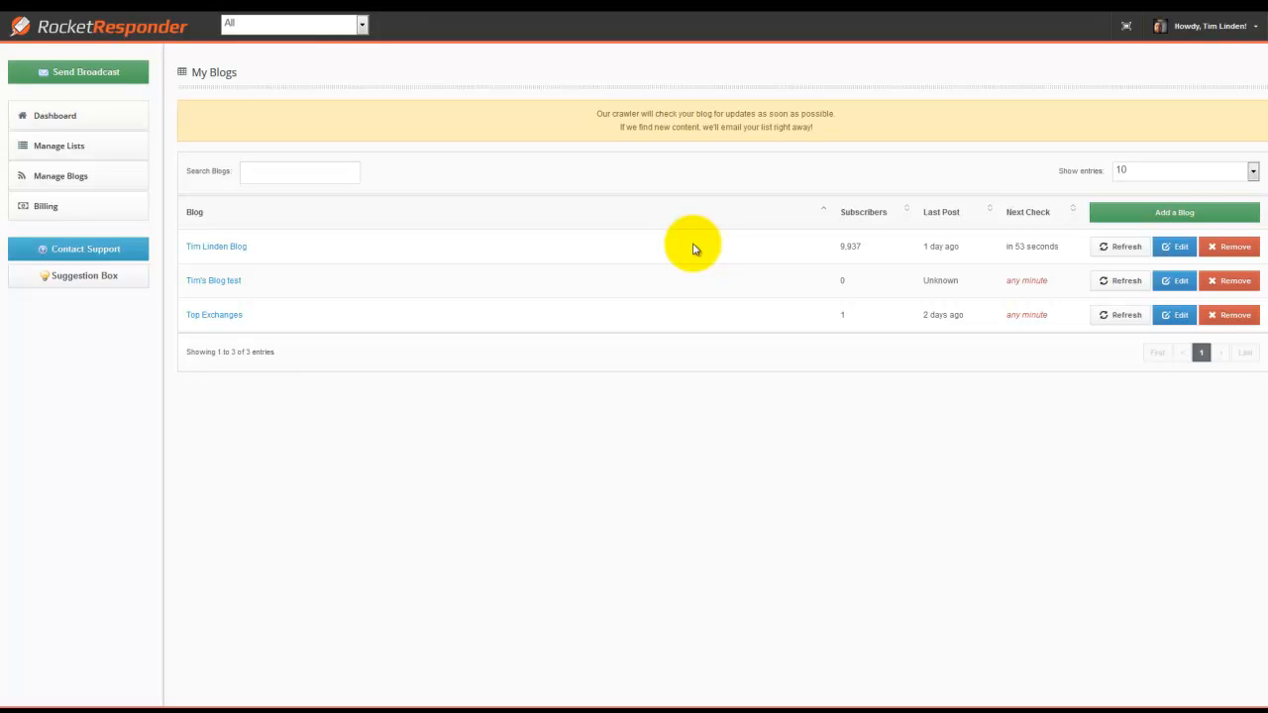
{"action": "mouse_move", "coordinate": [1010, 356]}
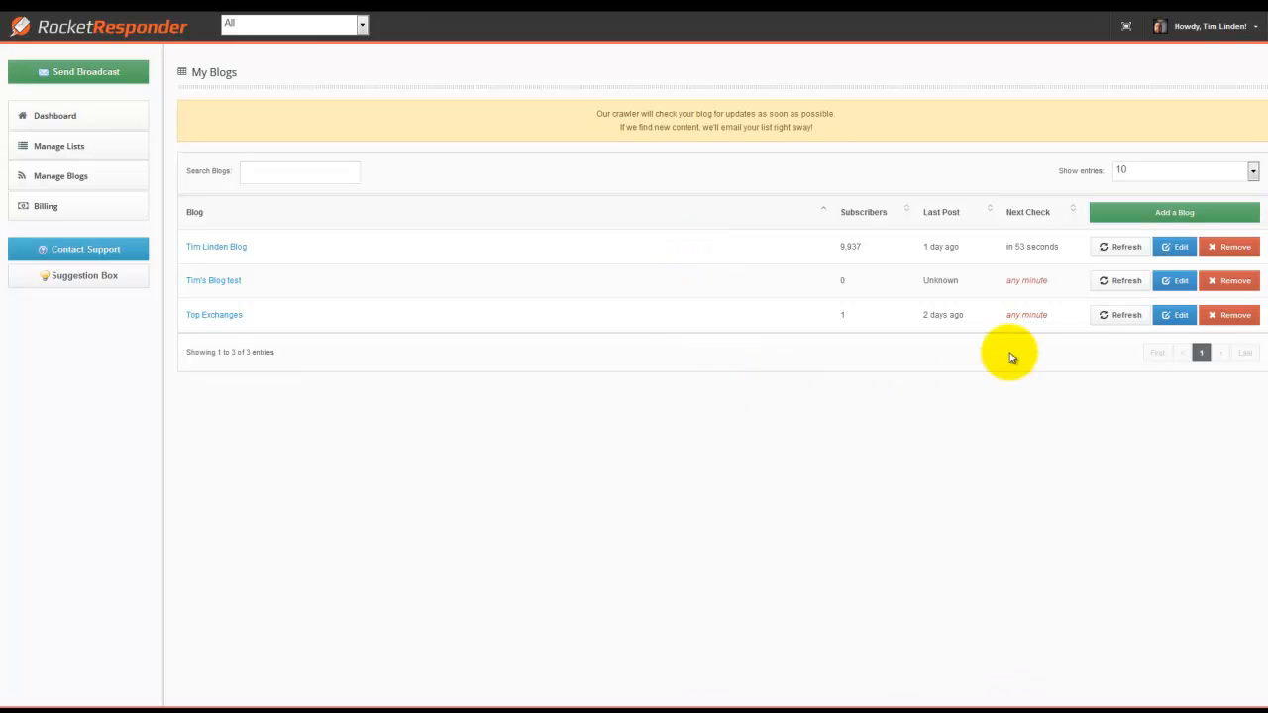
Open the Edit Blog page for the Tim Linden Blog feed
{"action": "left_click", "coordinate": [1175, 245]}
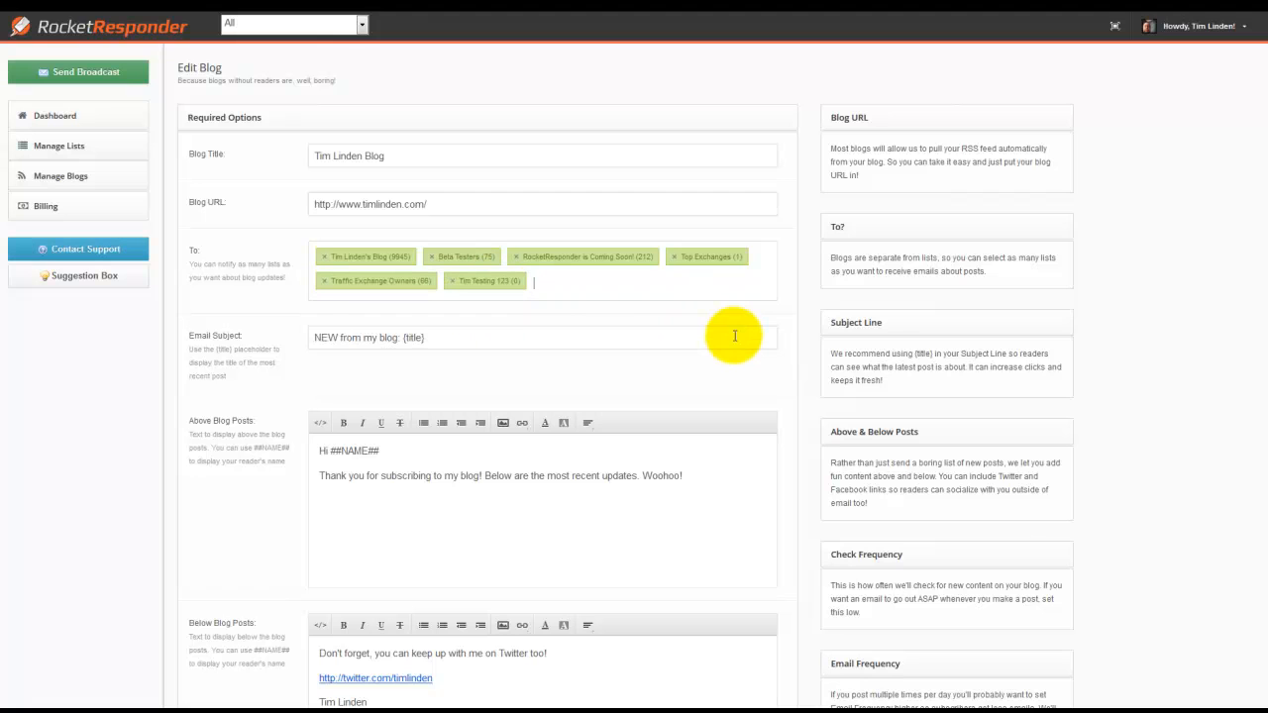
{"action": "mouse_move", "coordinate": [299, 309]}
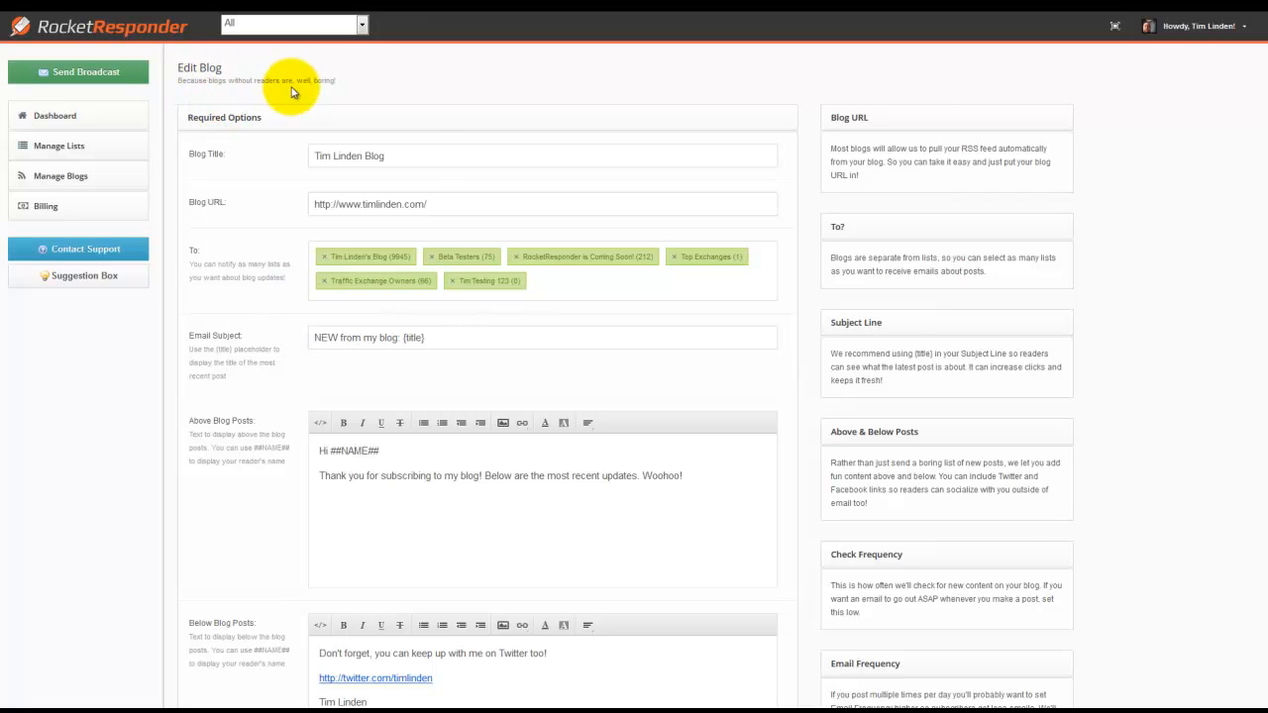
{"action": "mouse_move", "coordinate": [313, 99]}
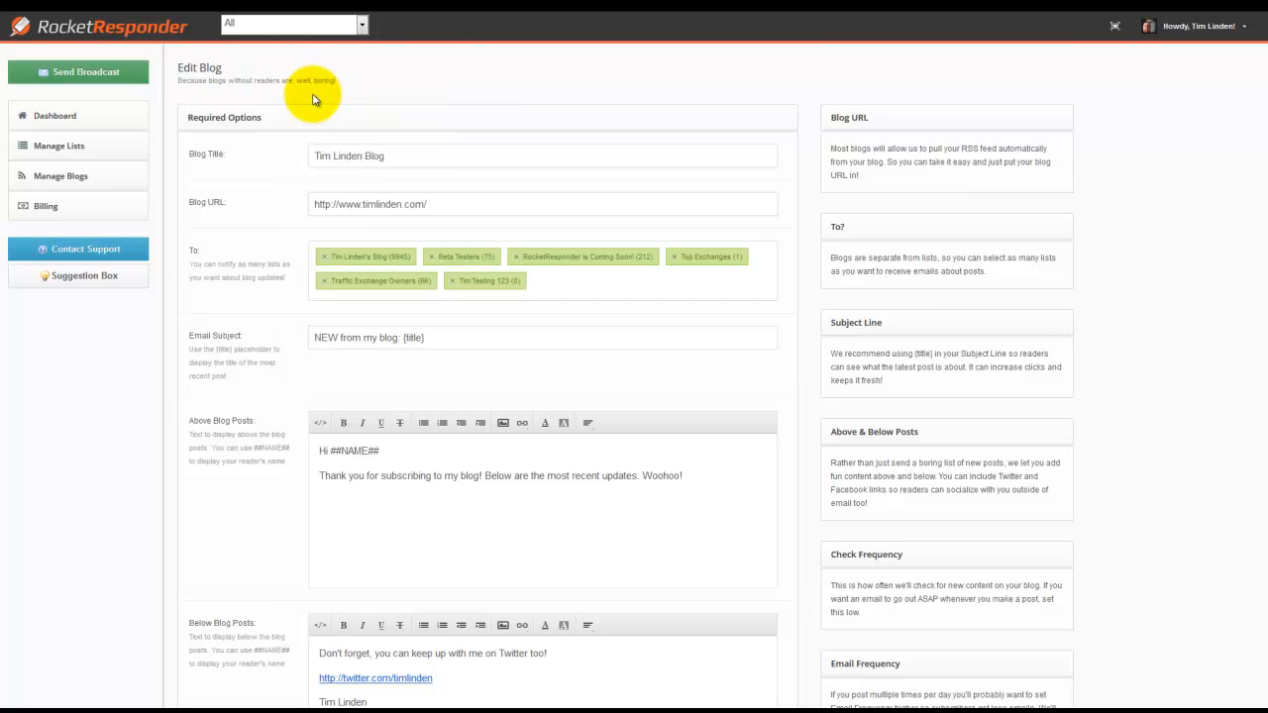